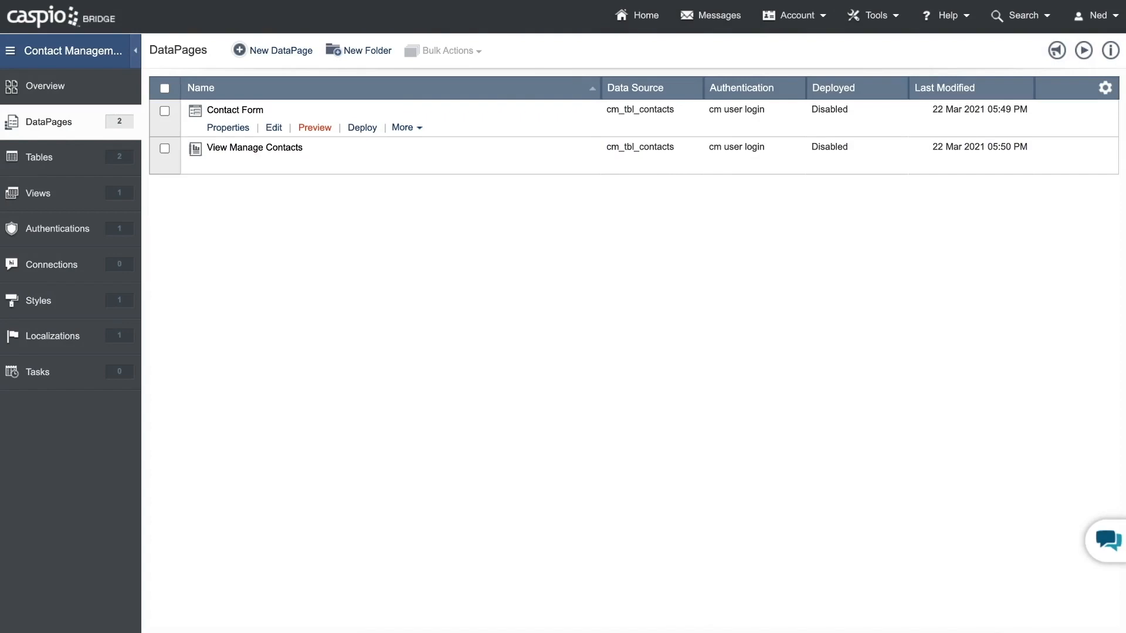
# - Enable deployment for the Contact Form DataPage and copy its embed script code
pyautogui.click(314, 128)
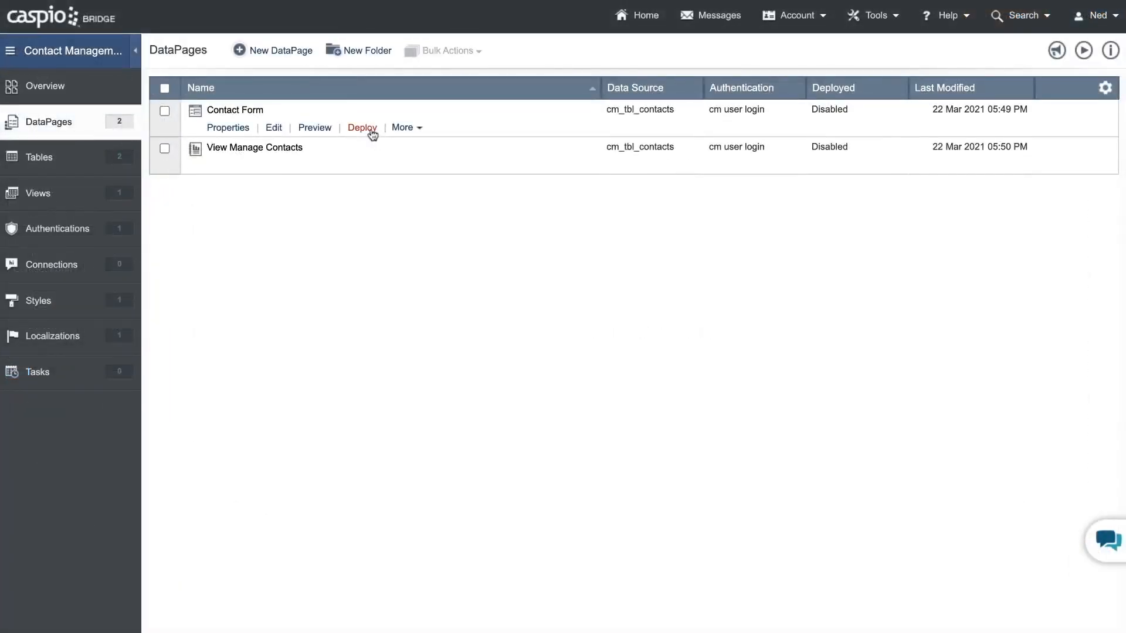
pyautogui.click(363, 127)
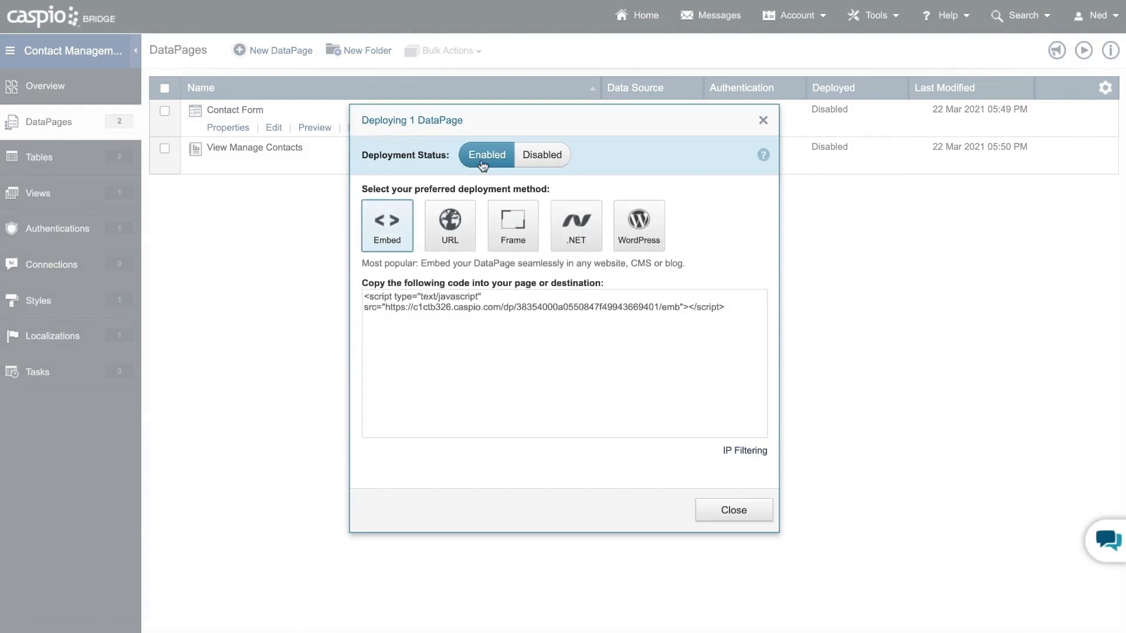
pyautogui.rightClick(439, 301)
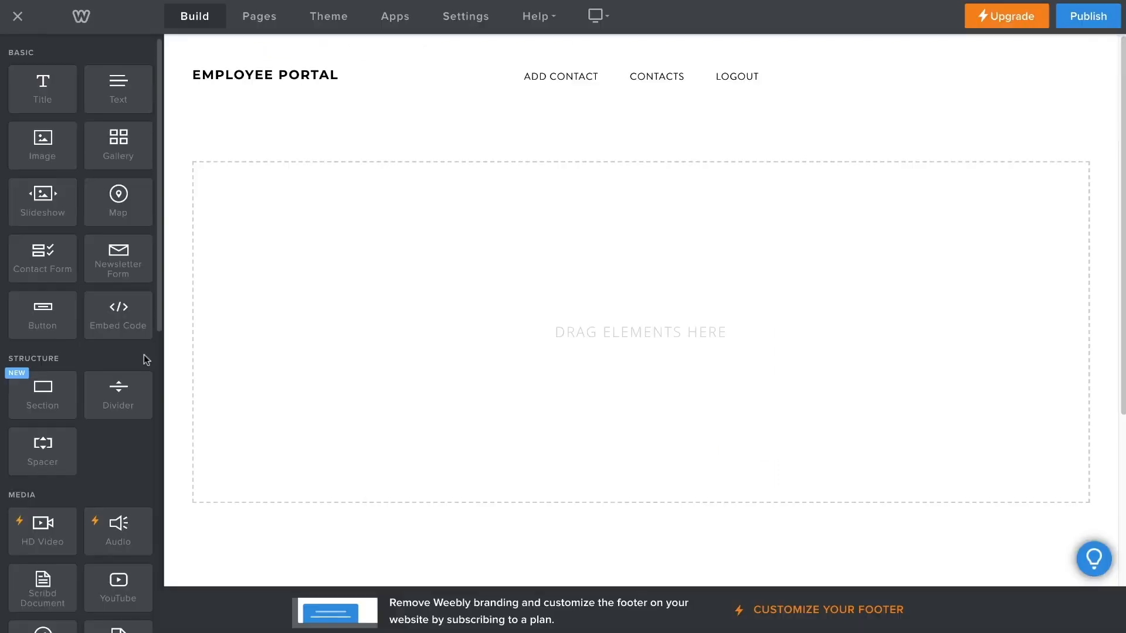
# - Place an Embed Code block on the Employee Portal page holding the Contact Form's Caspio script
pyautogui.moveTo(117, 314); pyautogui.dragTo(557, 266)
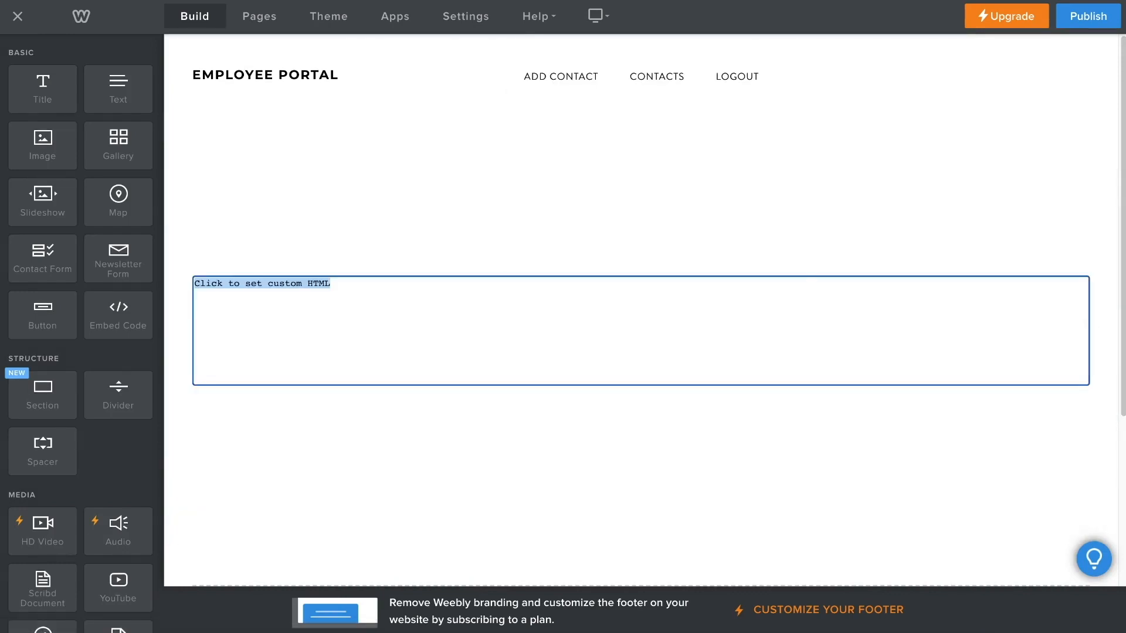
pyautogui.write('<script type="text/javascript" src="https://c1ctb326.caspio.com/dp/38354000a0550847f49943669401/emb"></script>')
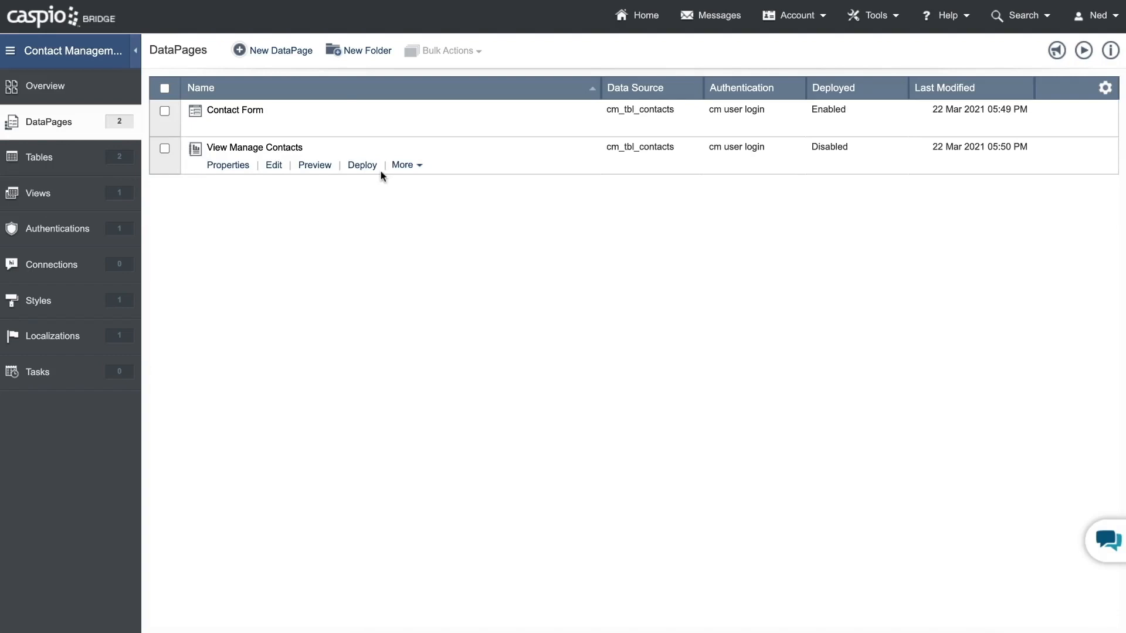
# - Enable deployment for the View Manage Contacts DataPage and copy its embed code
pyautogui.click(362, 165)
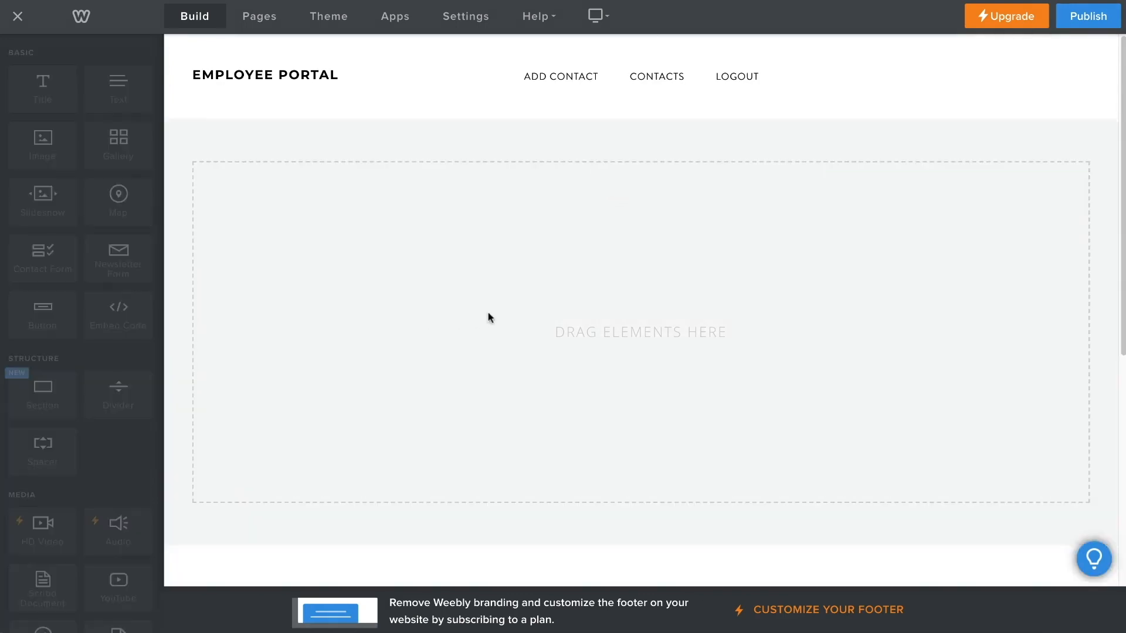
# - Place an Embed Code block with the contacts report script on the Contacts page and publish the site
pyautogui.moveTo(117, 316); pyautogui.dragTo(639, 330)
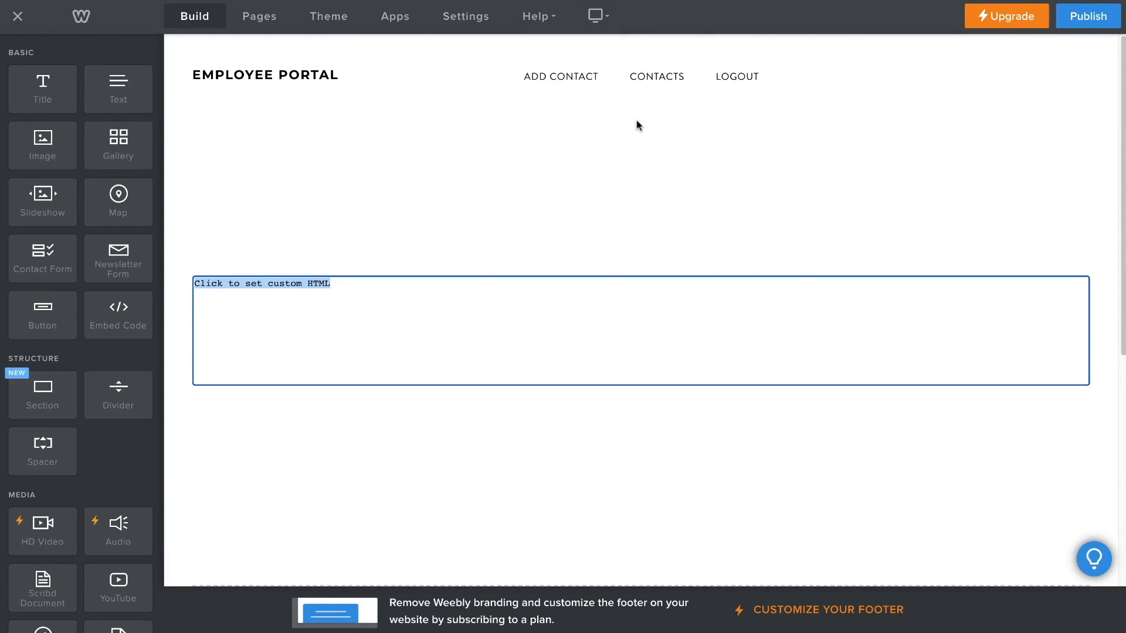
pyautogui.write('<script type="text/javascript" src="https://c1ctb326.caspio.com/dp/38354000b47ef59b8e804b768832/emb"></script>')
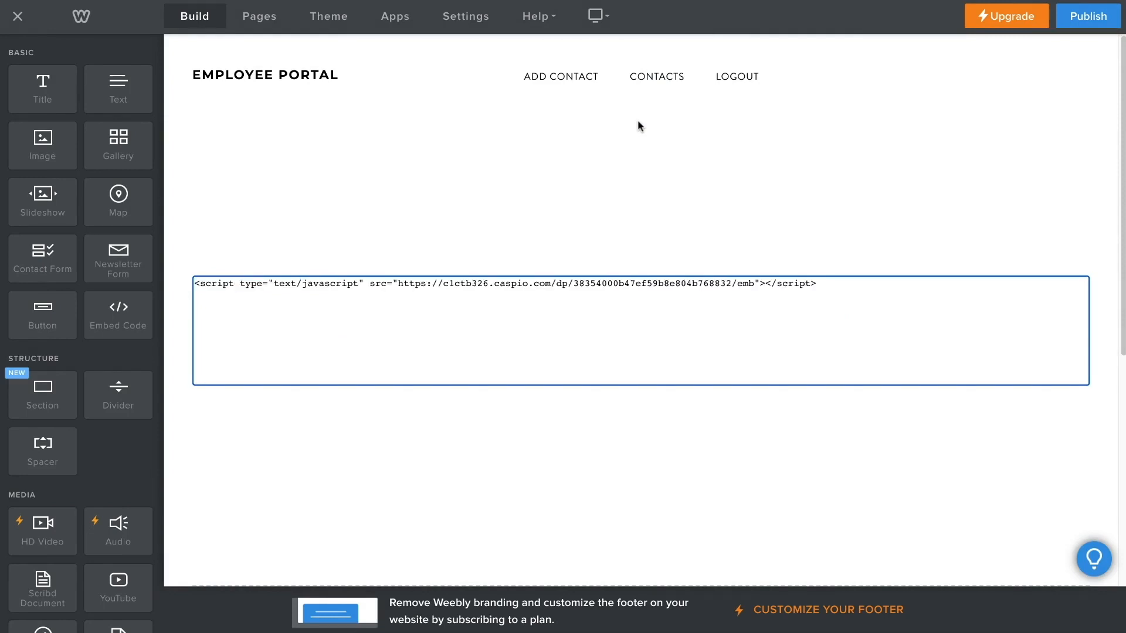
pyautogui.click(1087, 15)
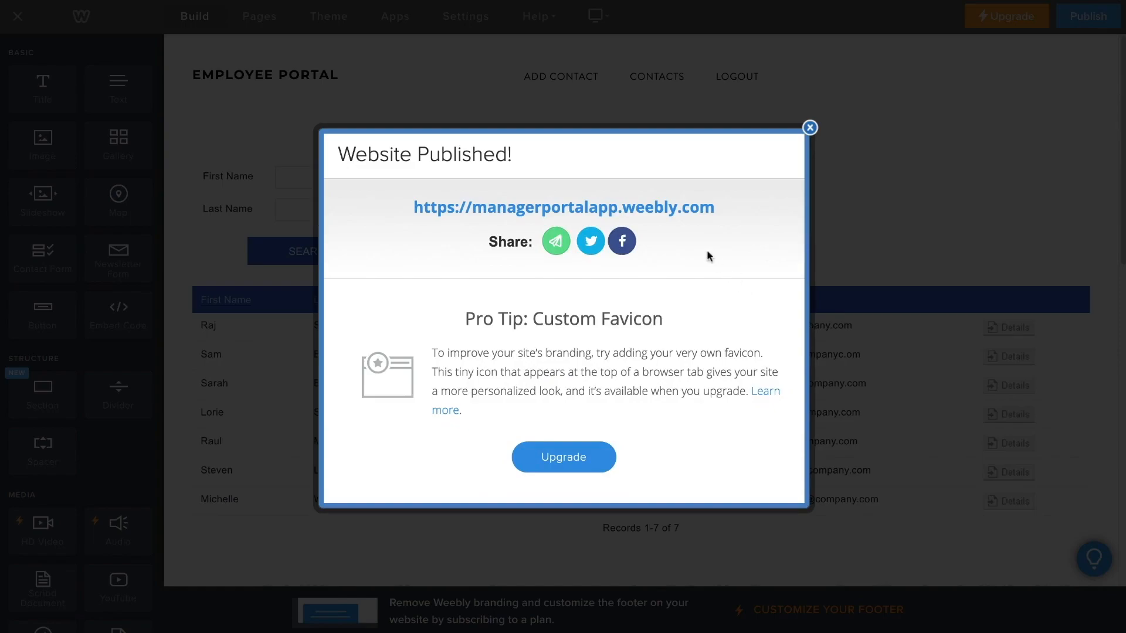
# - View the live site's Add Contact form, then its Contacts page with the embedded report
pyautogui.click(809, 127)
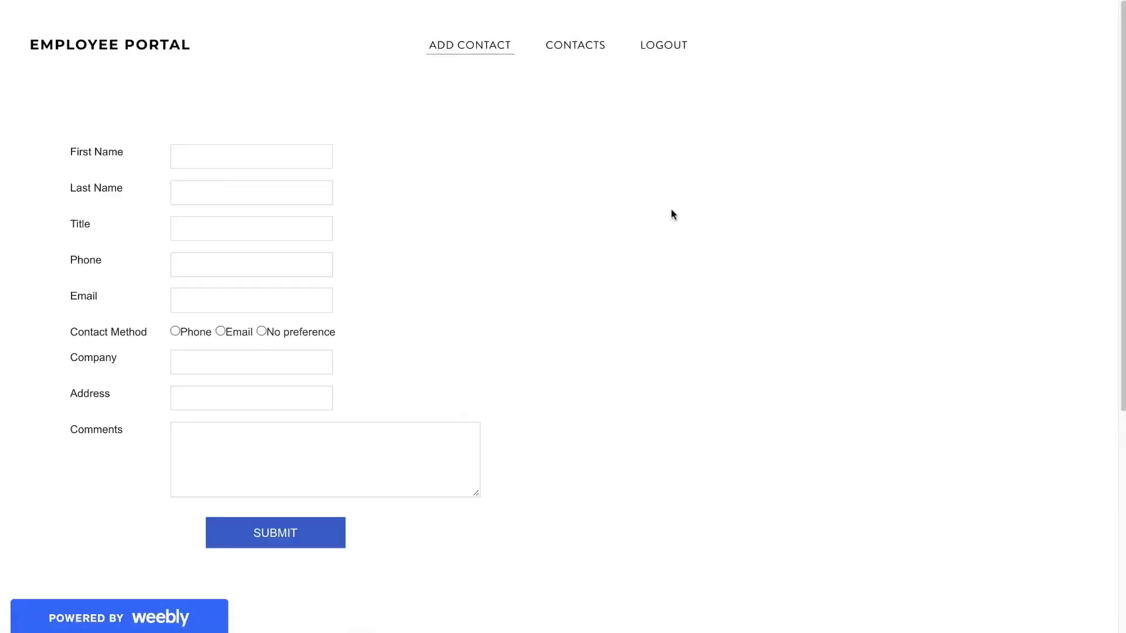
pyautogui.moveTo(586, 72)
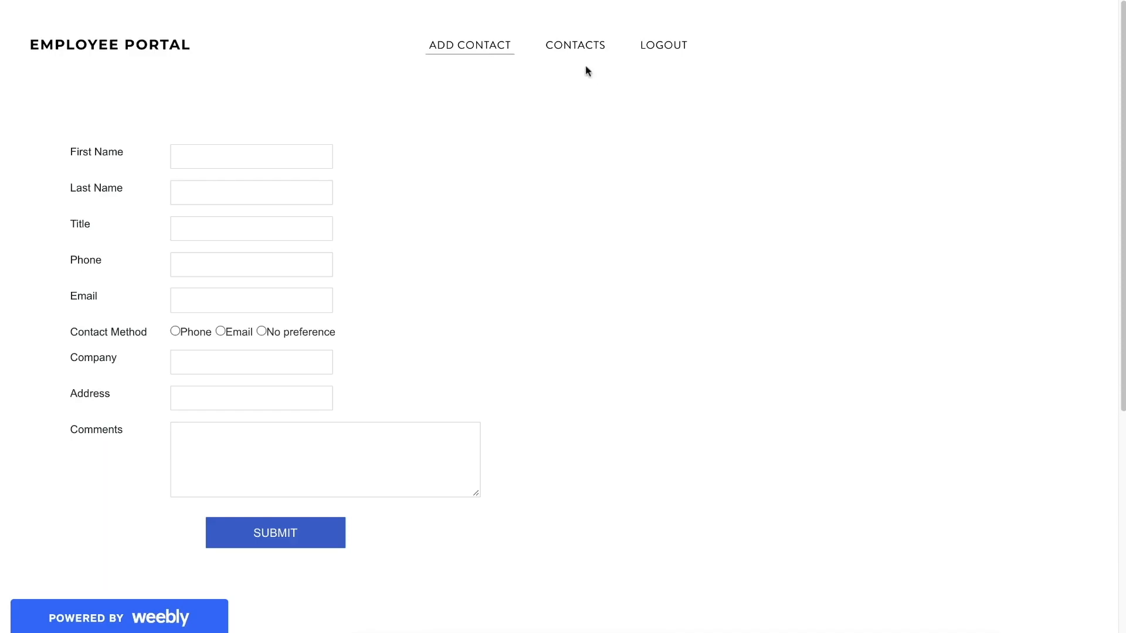
pyautogui.click(574, 45)
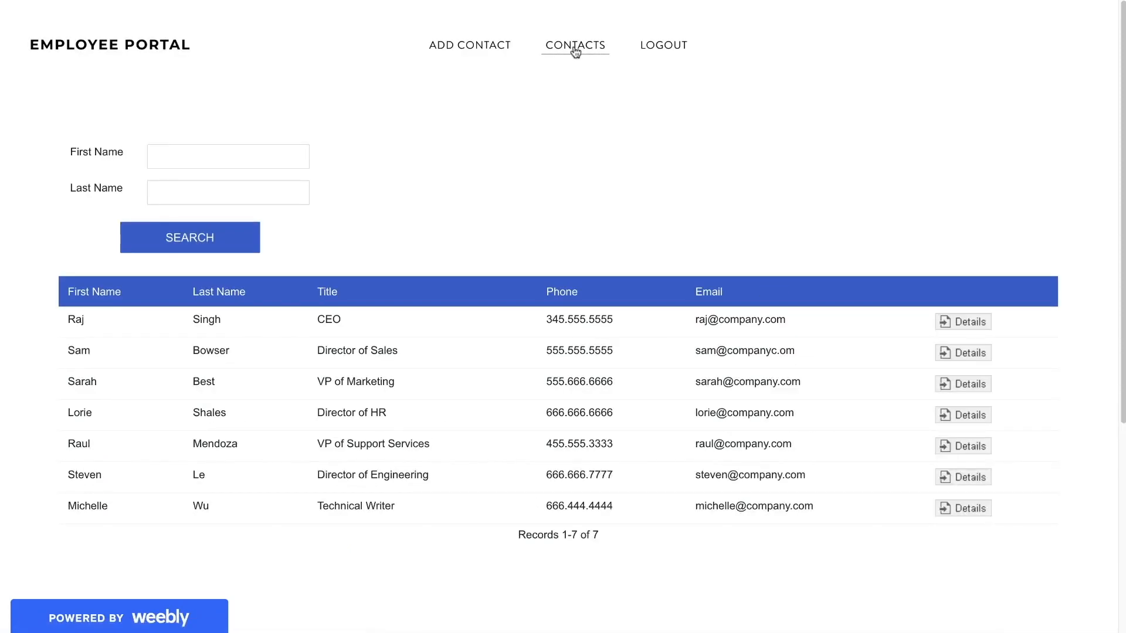